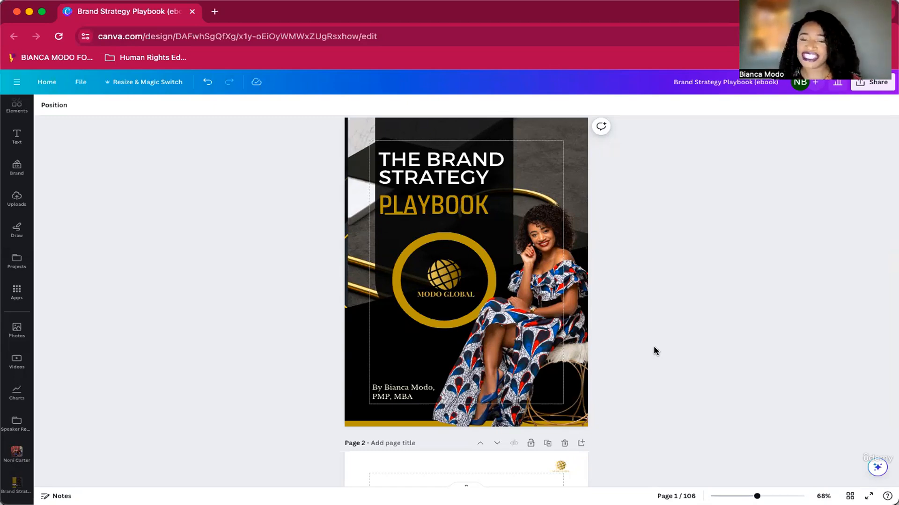
pyautogui.moveTo(640, 357)
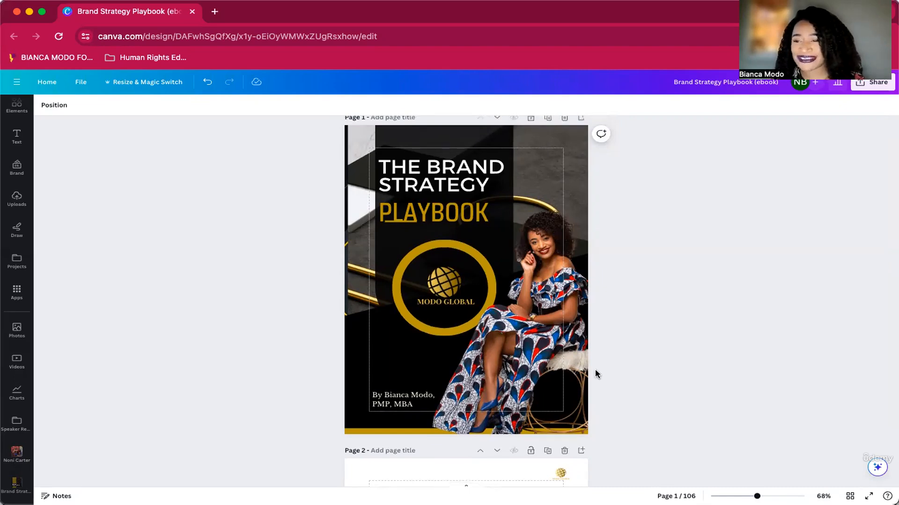
# Step: Scroll past the cover, title and copyright pages to page 4, What's Inside
pyautogui.scroll(-3)
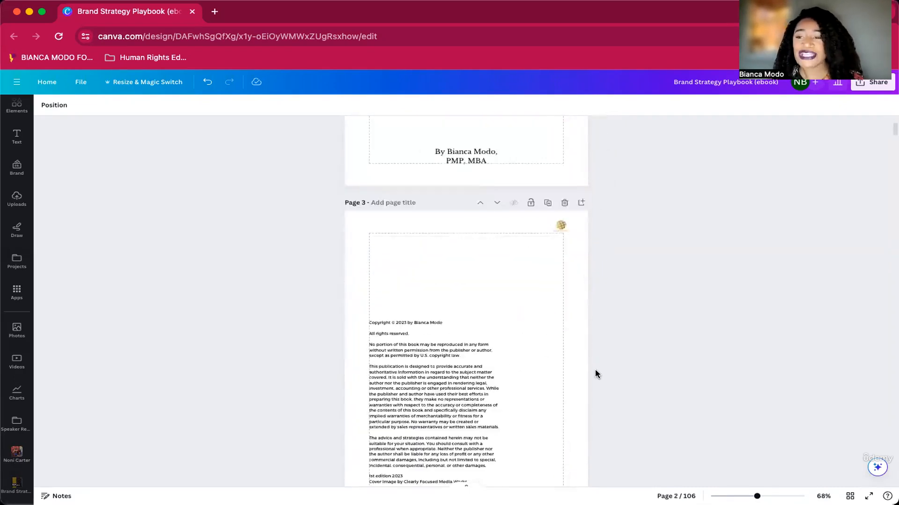
pyautogui.scroll(-3)
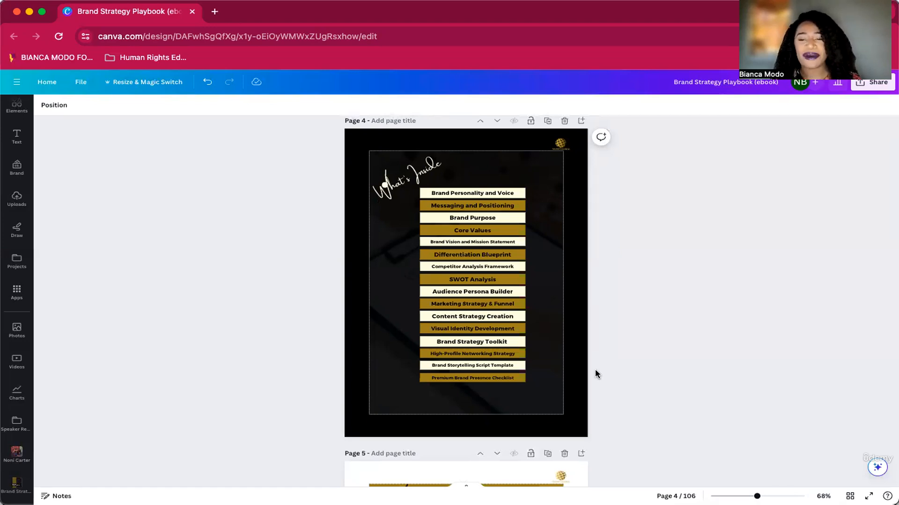
pyautogui.moveTo(587, 375)
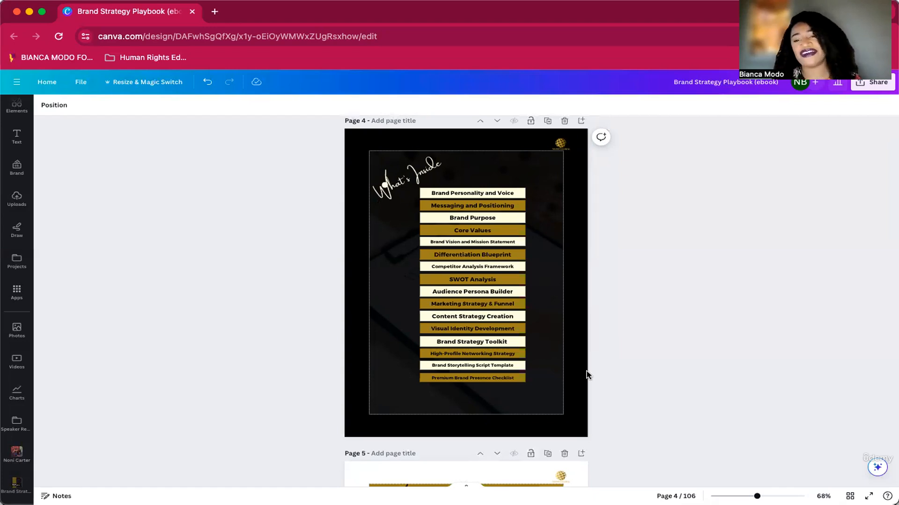
pyautogui.click(466, 281)
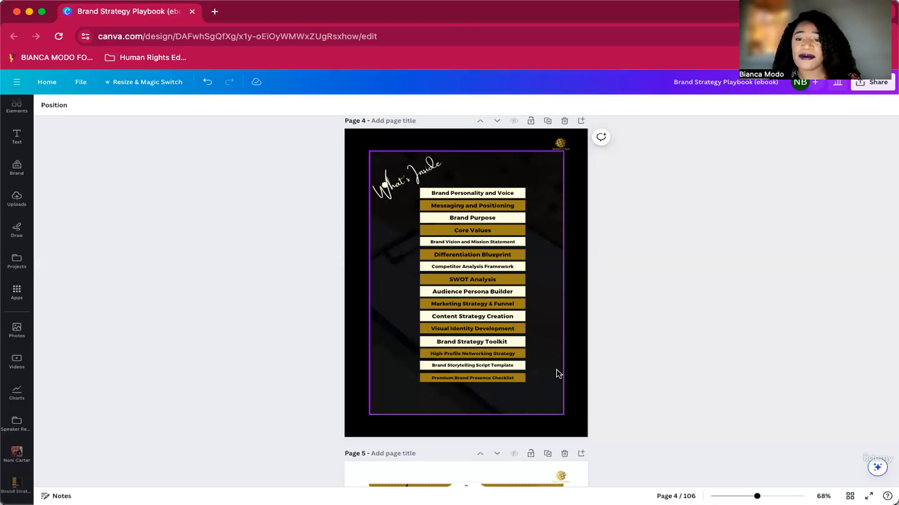
pyautogui.click(472, 304)
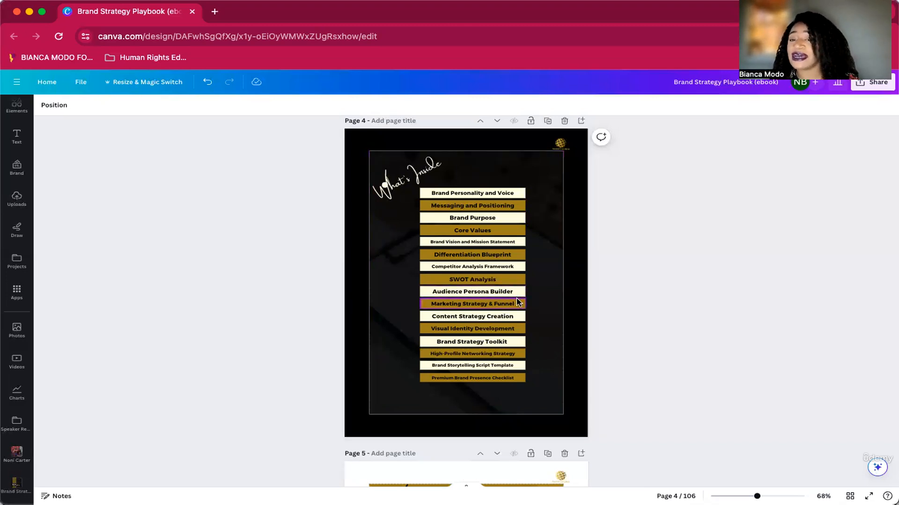
pyautogui.click(472, 193)
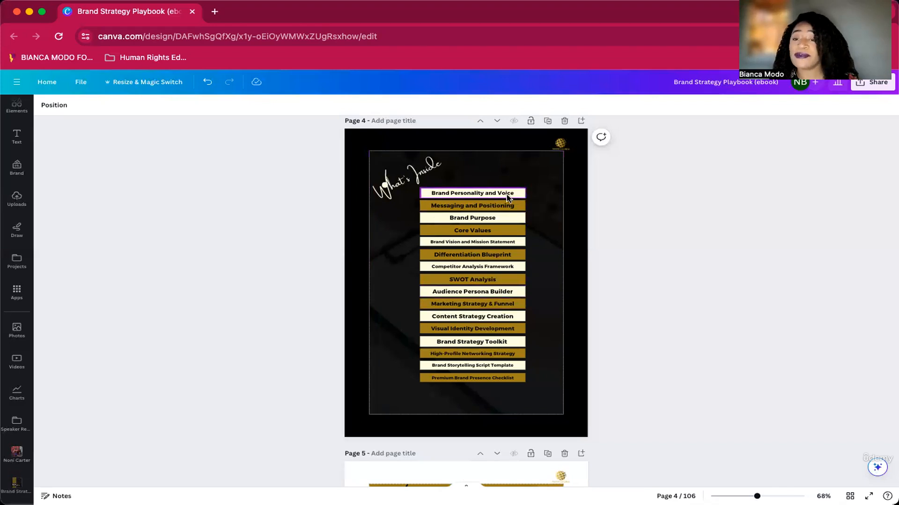
pyautogui.click(472, 218)
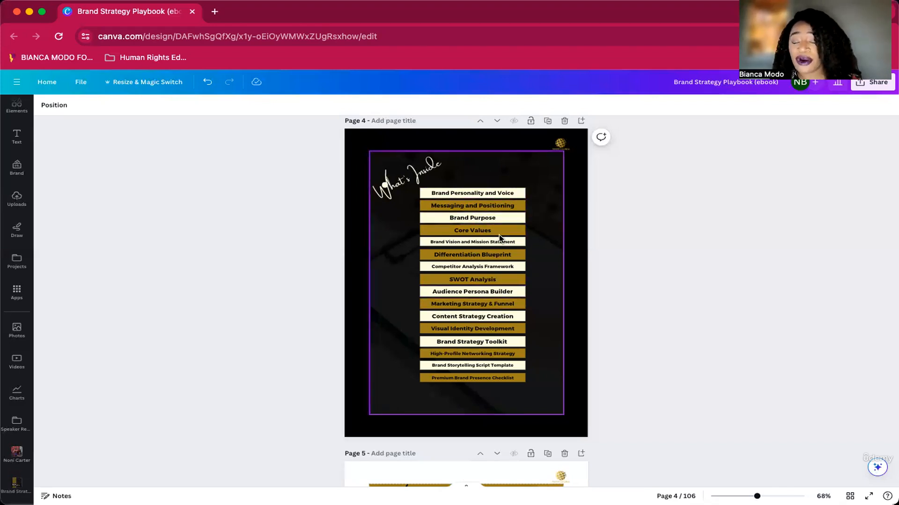
pyautogui.click(471, 266)
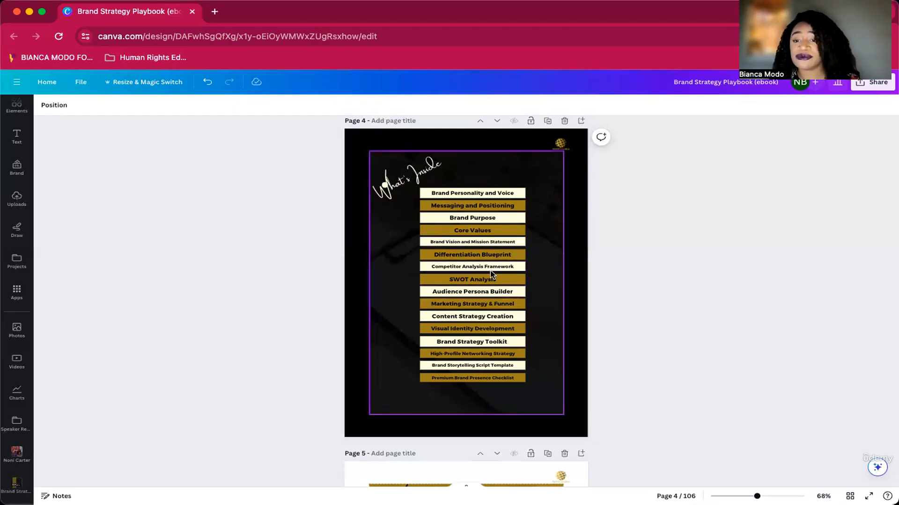
pyautogui.moveTo(491, 280)
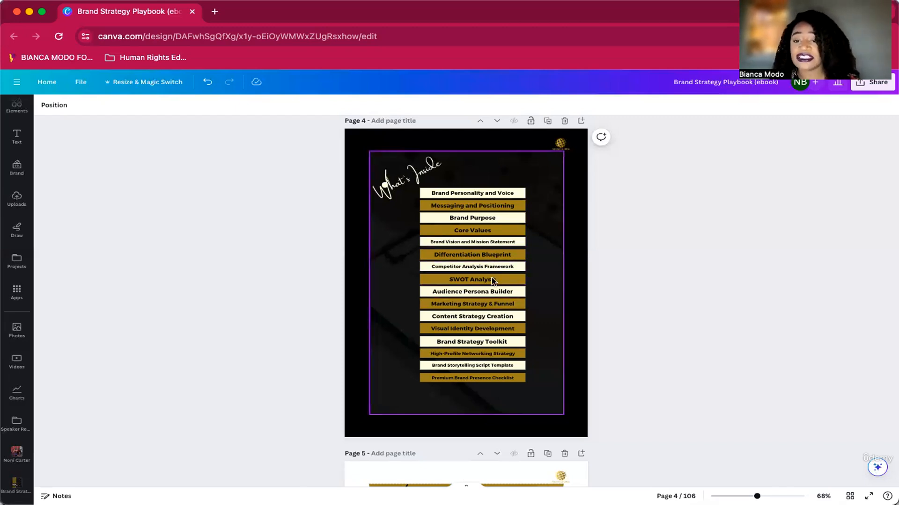
pyautogui.moveTo(533, 296)
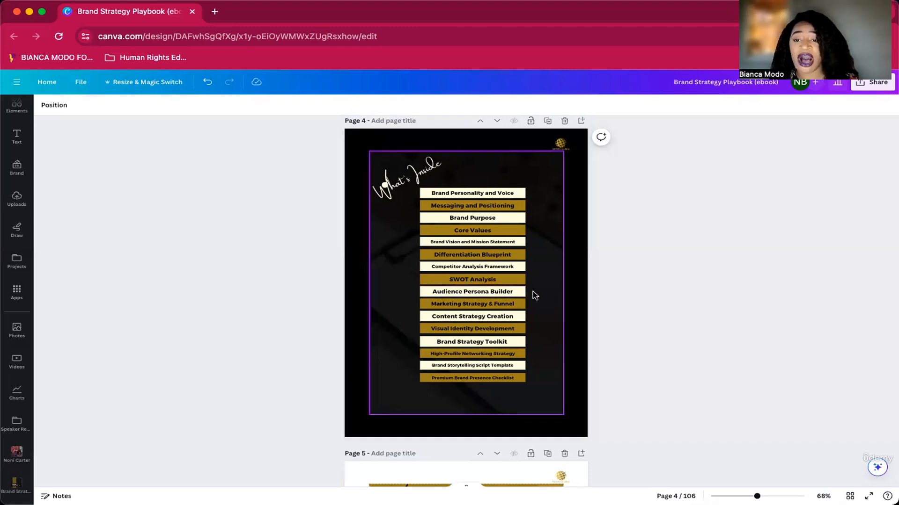
pyautogui.moveTo(534, 304)
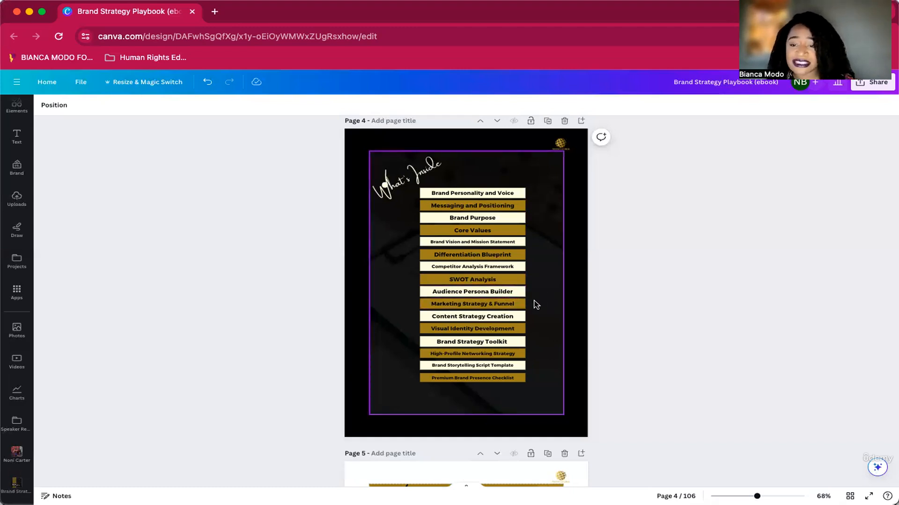
pyautogui.moveTo(528, 308)
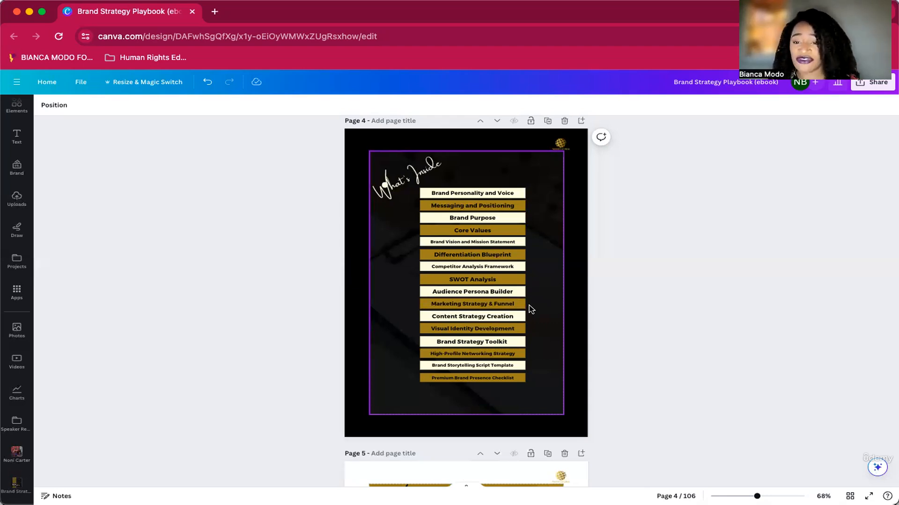
pyautogui.click(472, 353)
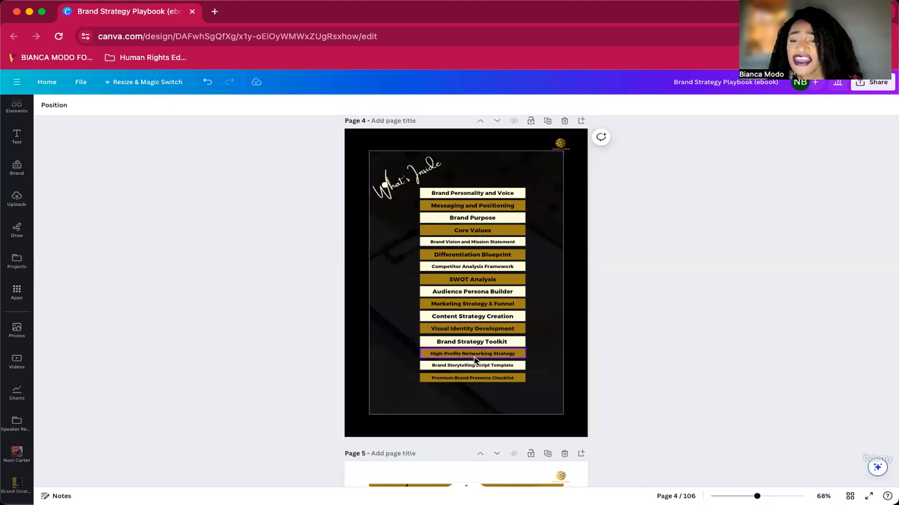
pyautogui.click(472, 341)
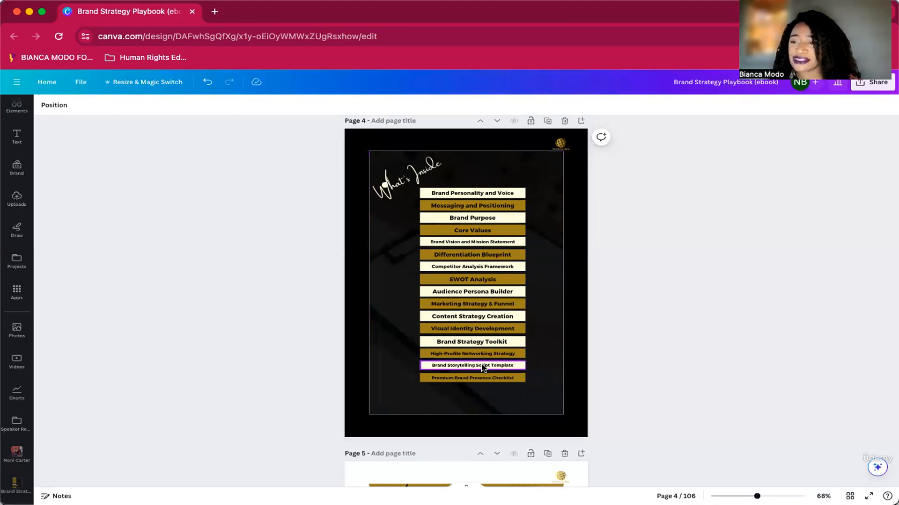
pyautogui.click(472, 377)
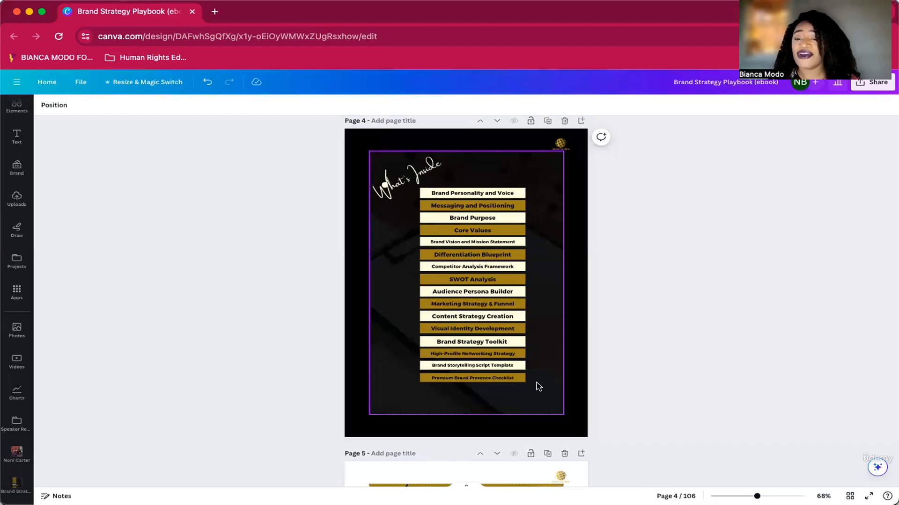
pyautogui.click(472, 316)
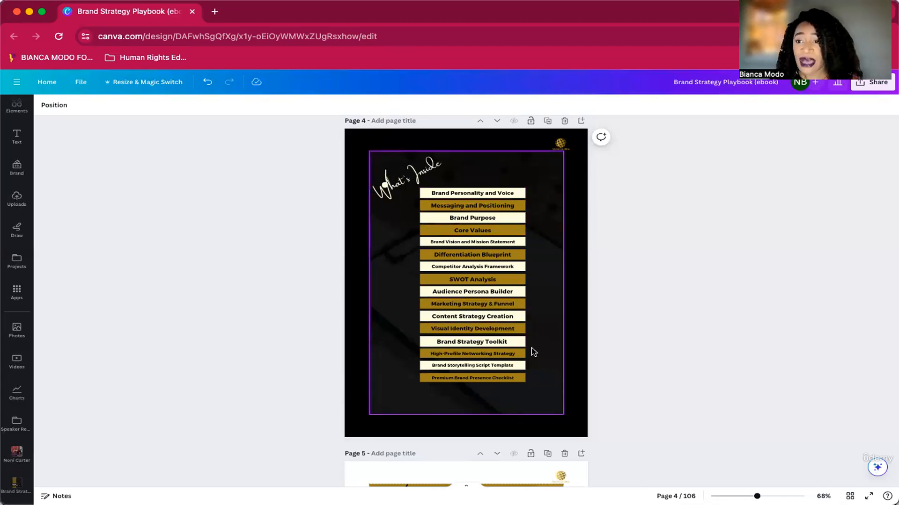
pyautogui.moveTo(527, 362)
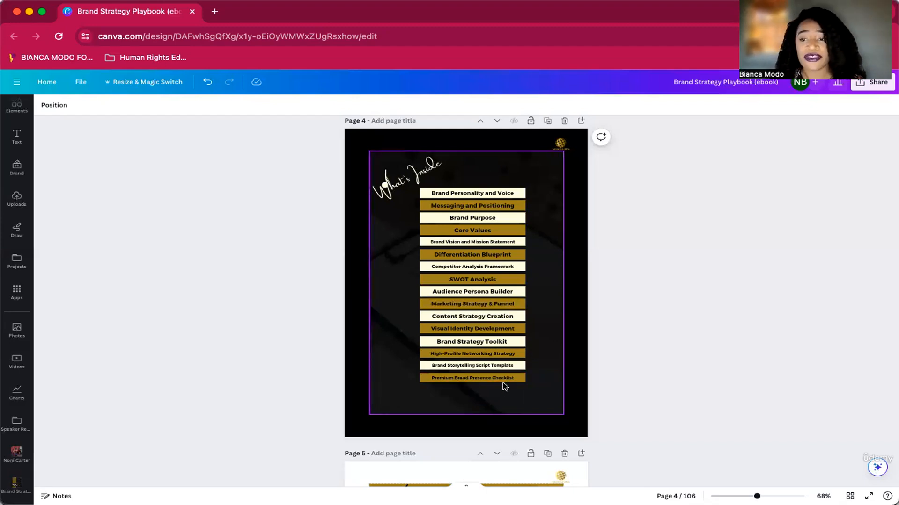
pyautogui.click(602, 361)
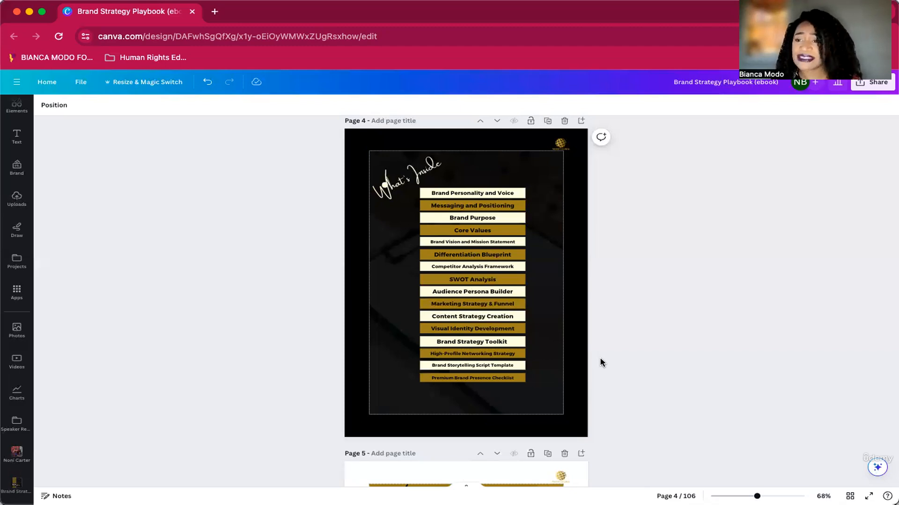
pyautogui.moveTo(599, 365)
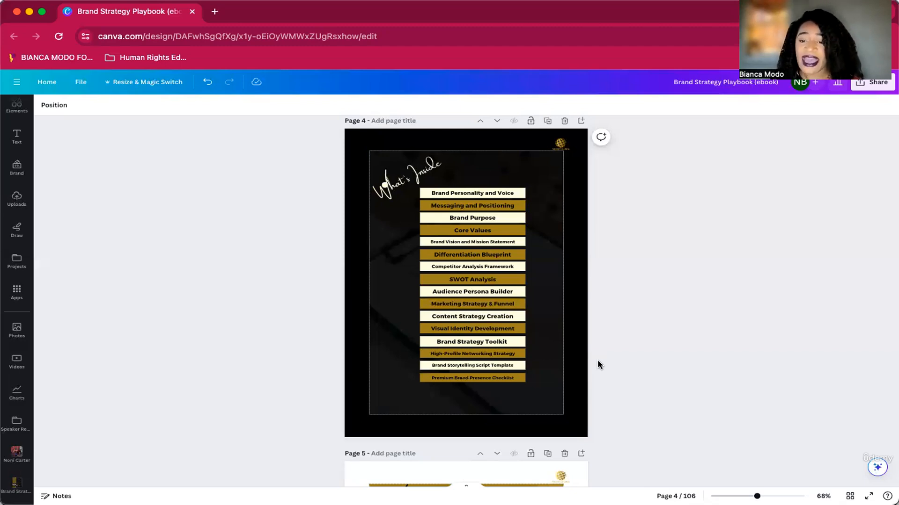
# Step: Scroll past the introduction and Understanding Your Brand pages to page 9, Brand Personality
pyautogui.scroll(-3)
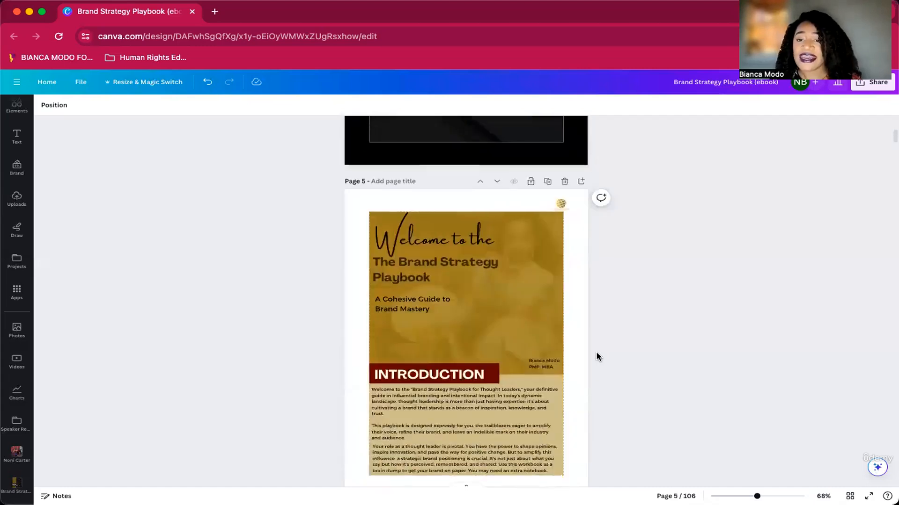
pyautogui.scroll(-3)
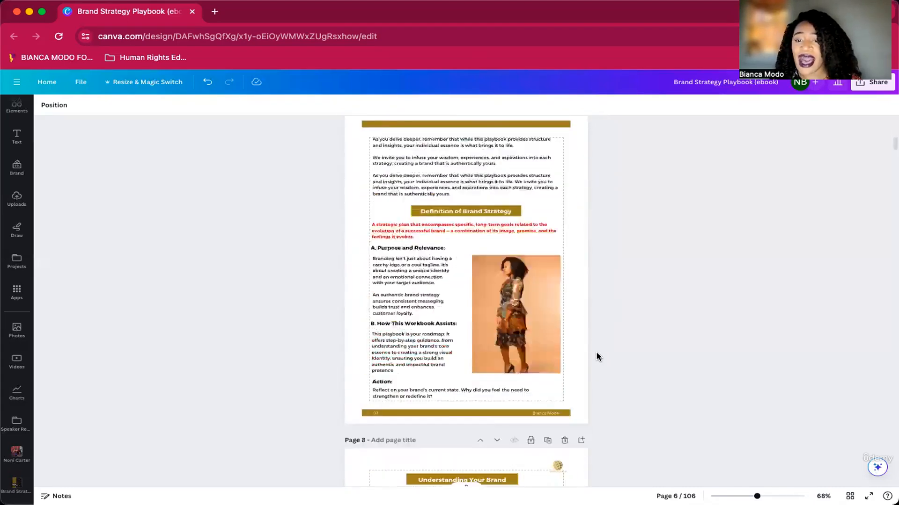
pyautogui.scroll(-3)
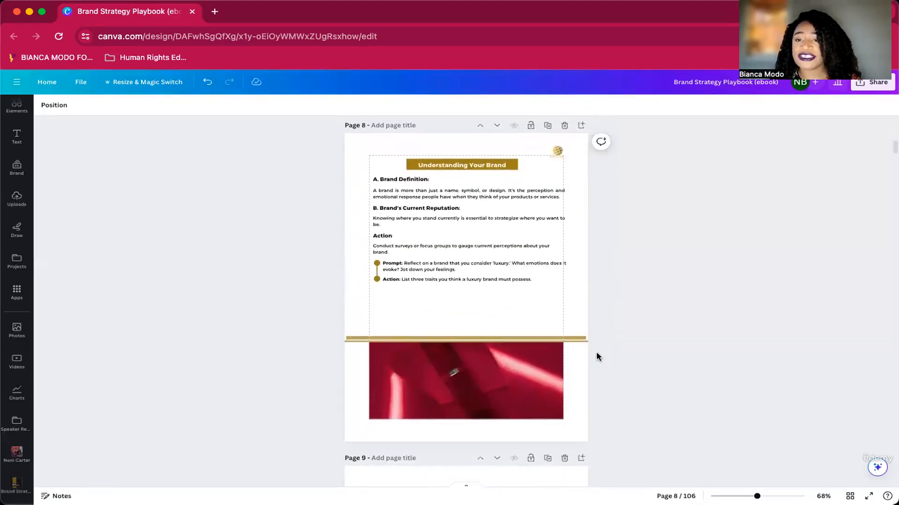
pyautogui.scroll(-3)
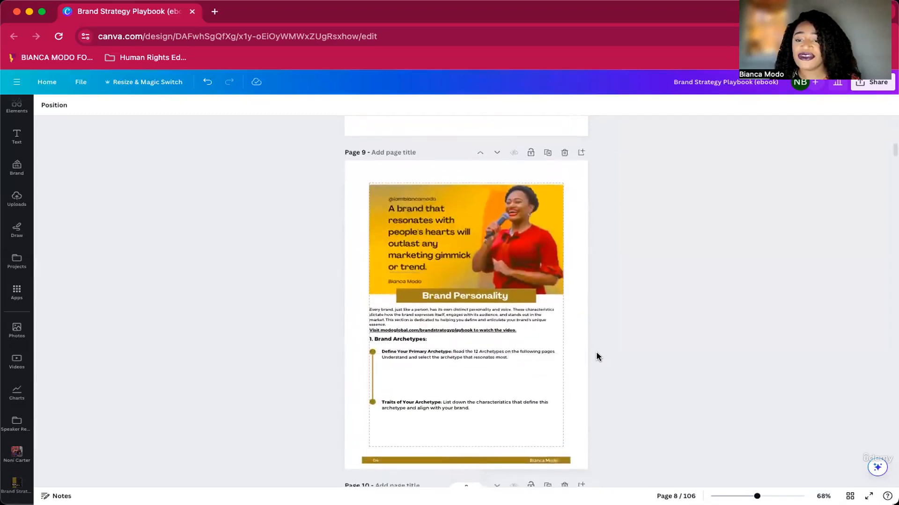
pyautogui.scroll(-3)
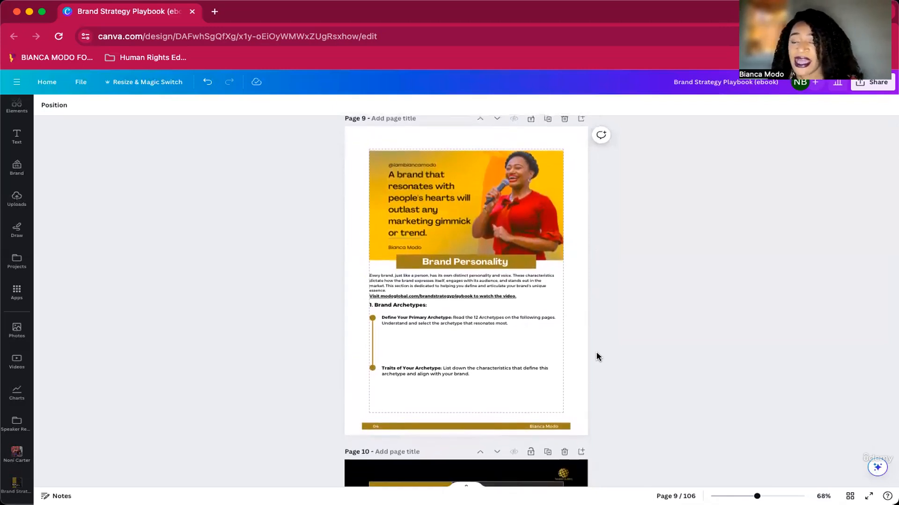
pyautogui.scroll(-3)
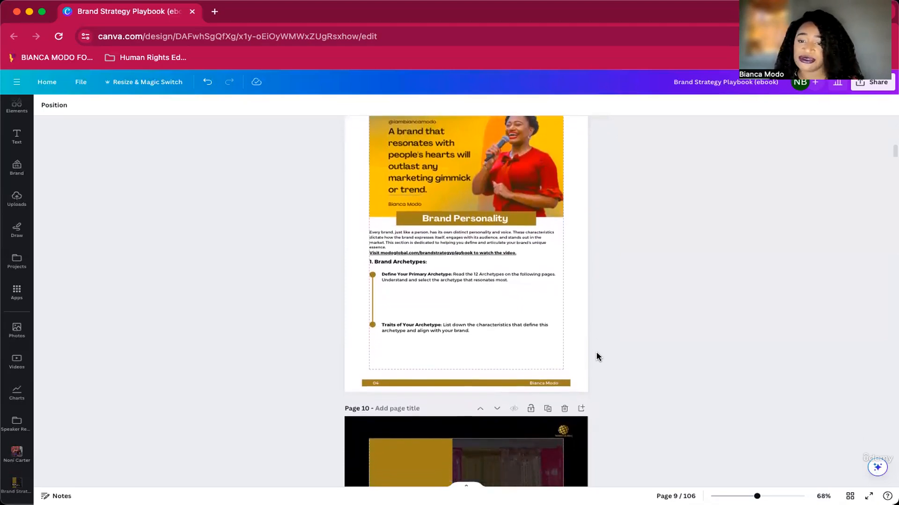
pyautogui.scroll(-3)
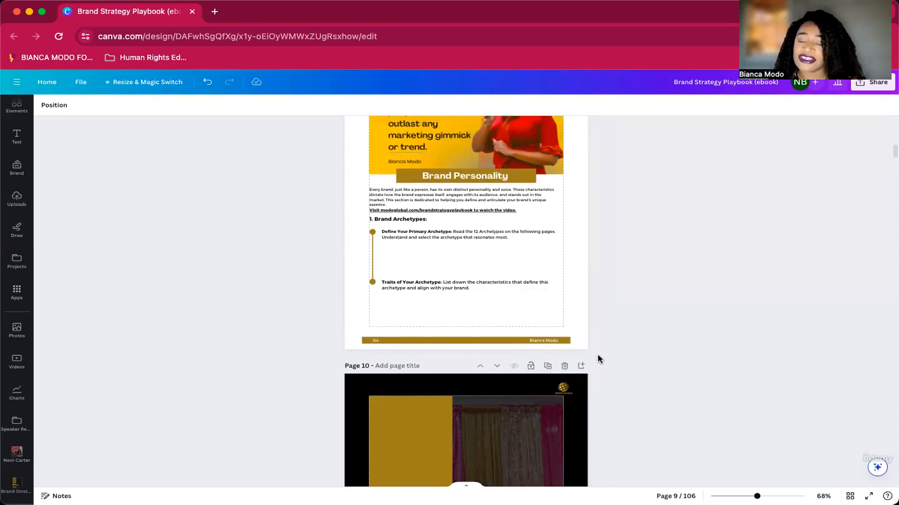
# Step: Click on the Brand Personality page, then scroll to page 10, 12 Brand Archetypes
pyautogui.click(464, 229)
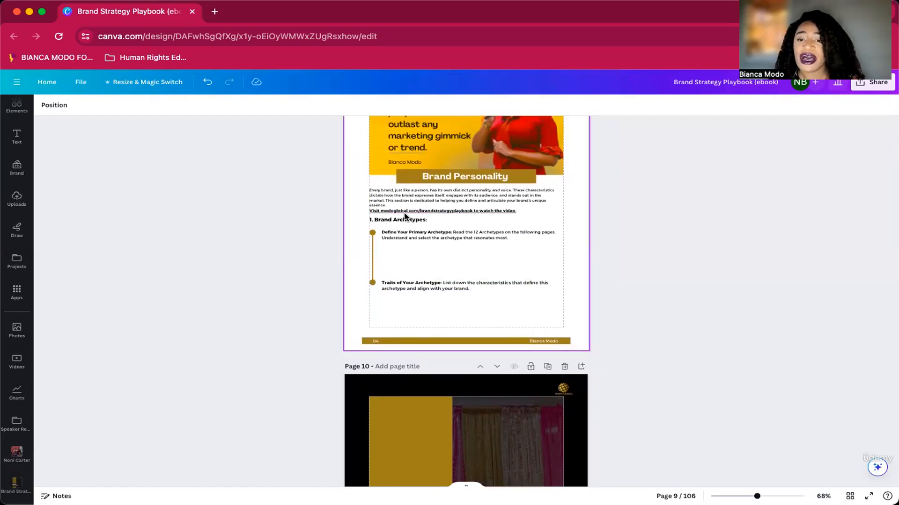
pyautogui.moveTo(424, 218)
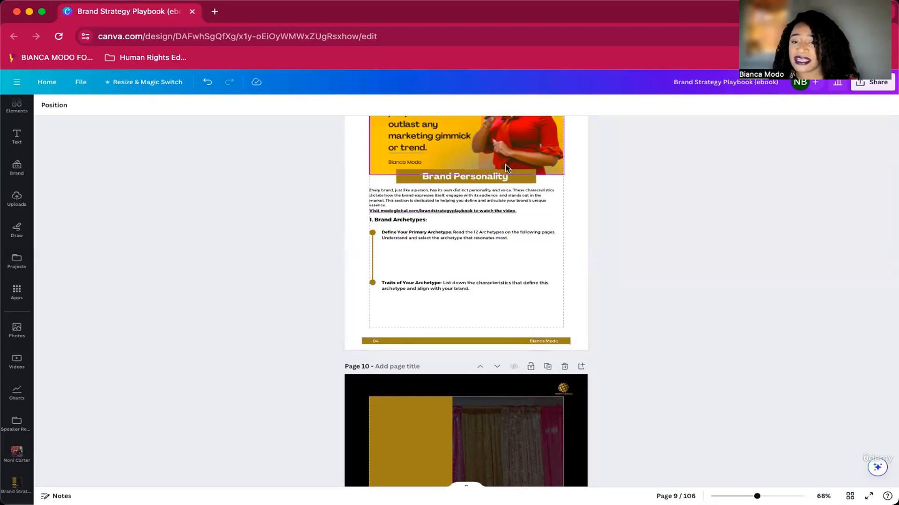
pyautogui.click(464, 201)
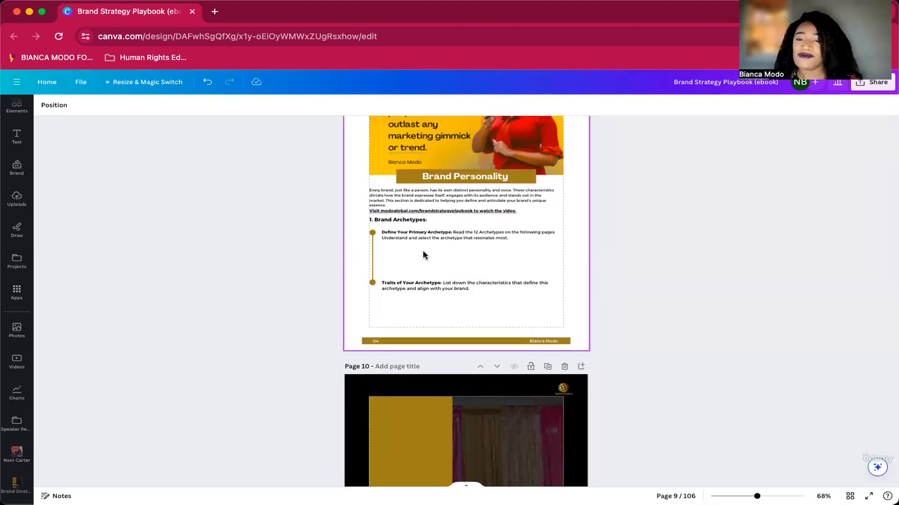
pyautogui.moveTo(446, 245)
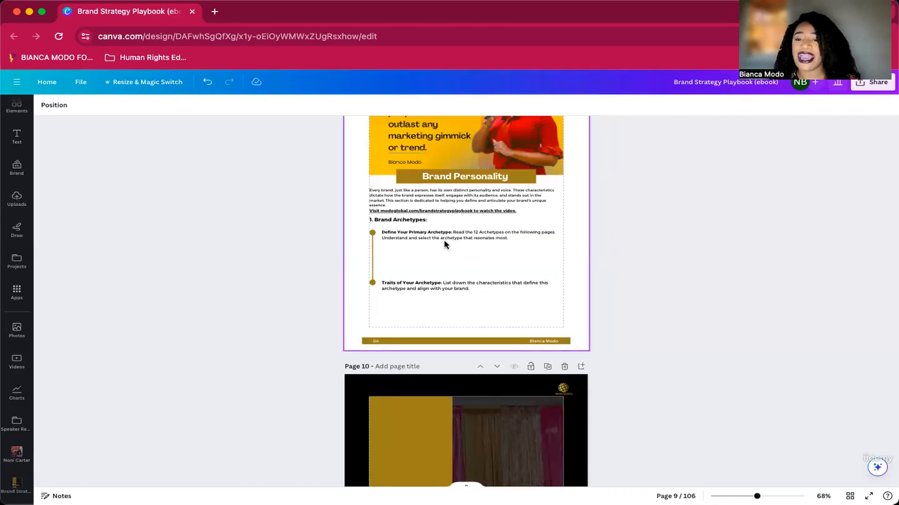
pyautogui.scroll(-3)
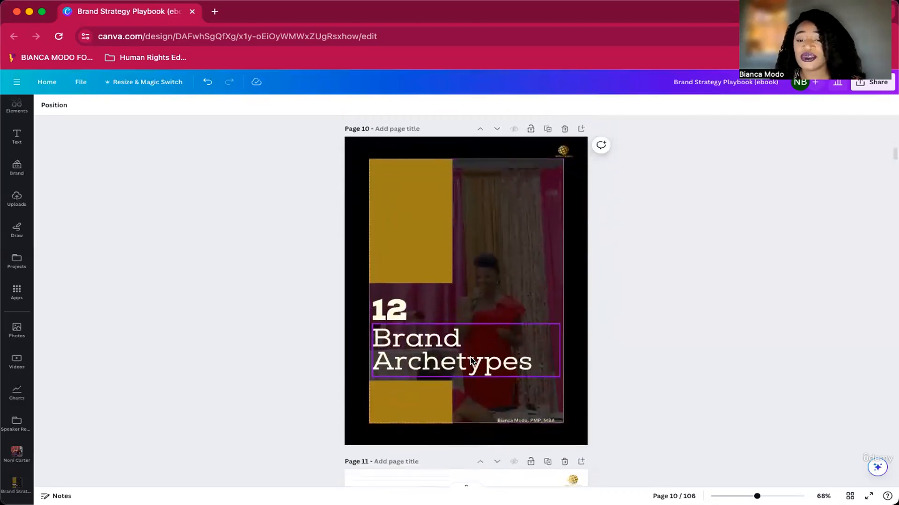
pyautogui.scroll(-3)
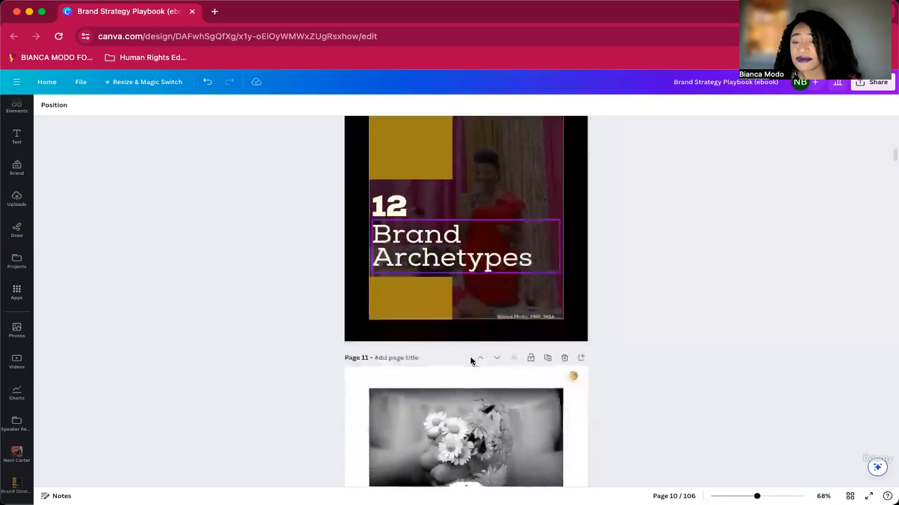
# Step: Skim archetype profile pages 11–17 down to page 18, Tone of Voice
pyautogui.scroll(-3)
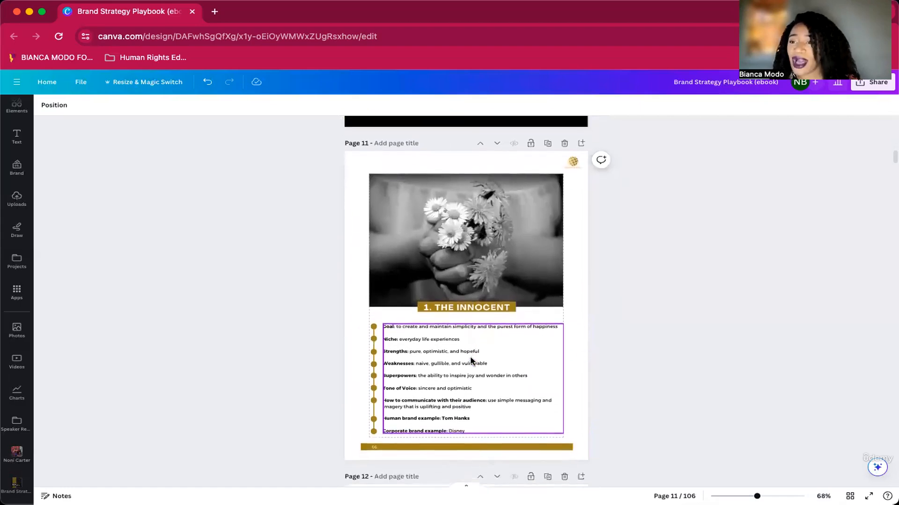
pyautogui.scroll(-3)
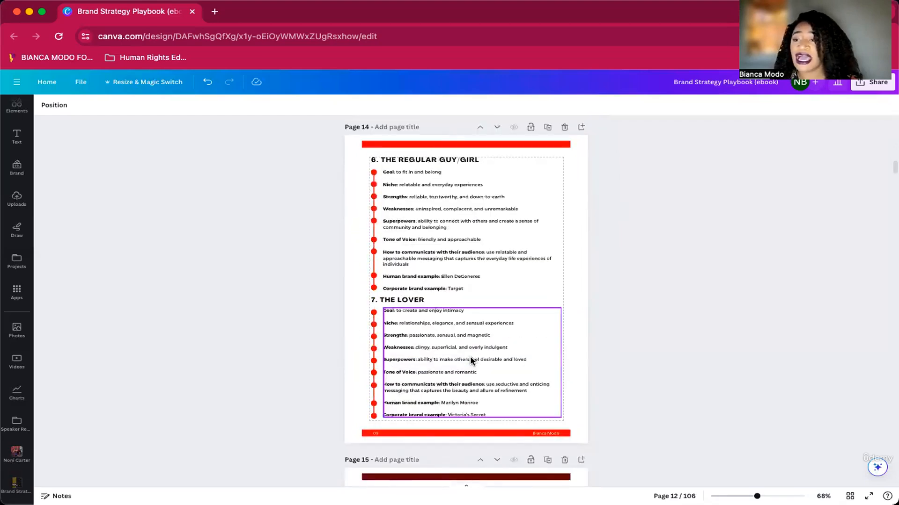
pyautogui.scroll(-3)
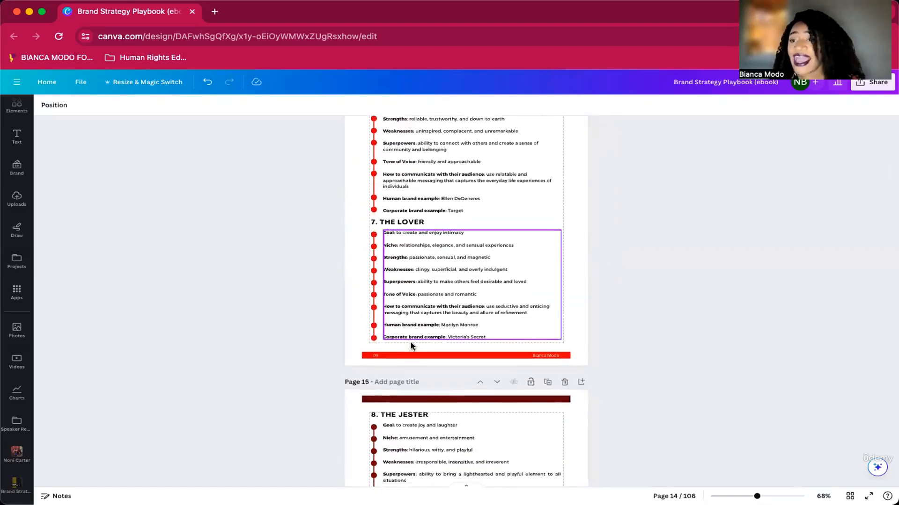
pyautogui.scroll(-3)
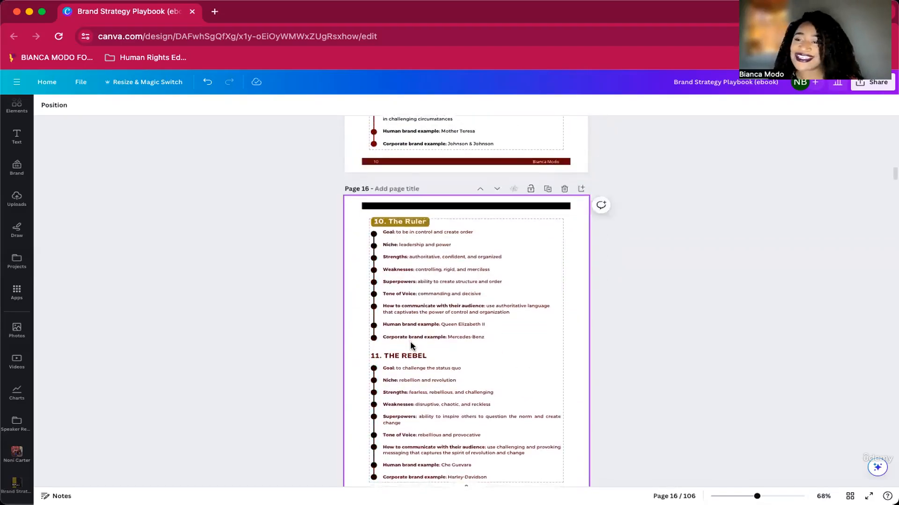
pyautogui.scroll(-3)
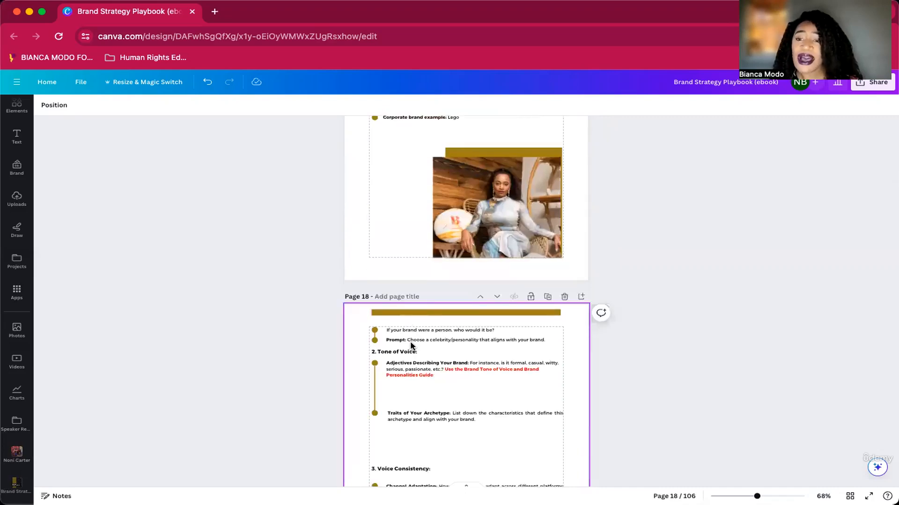
# Step: Scroll past Messaging and Positioning pages 19–21 to page 22, Brand Purpose
pyautogui.scroll(-3)
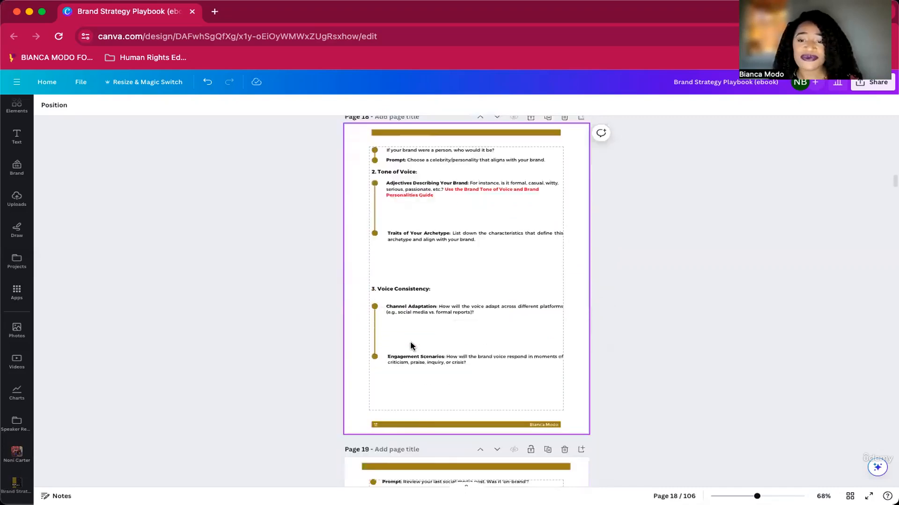
pyautogui.scroll(-3)
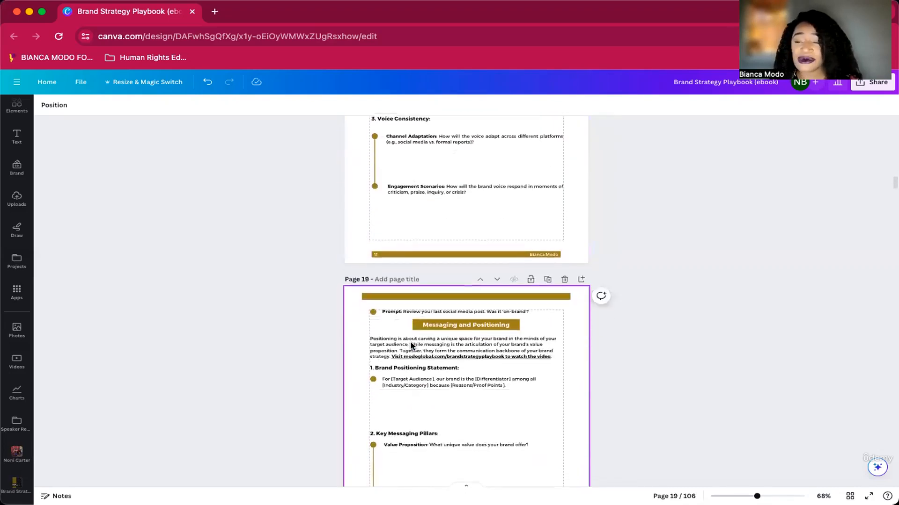
pyautogui.scroll(-3)
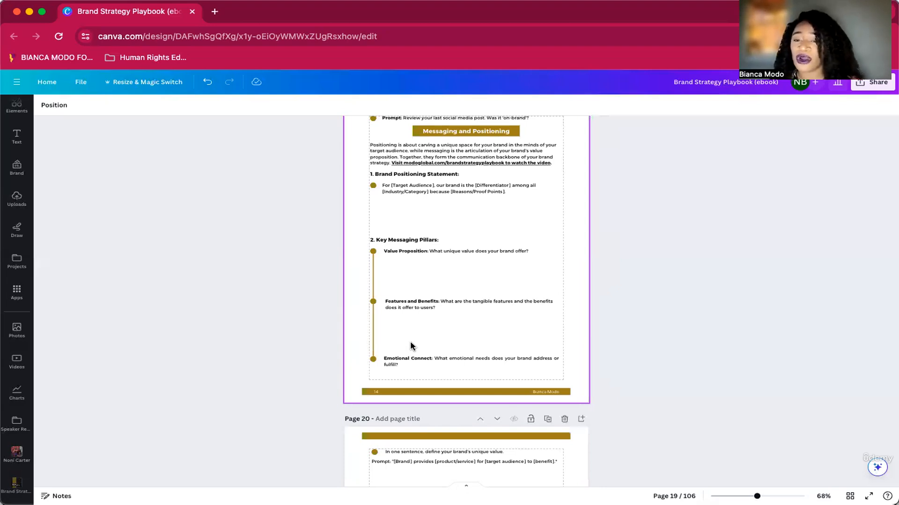
pyautogui.scroll(-3)
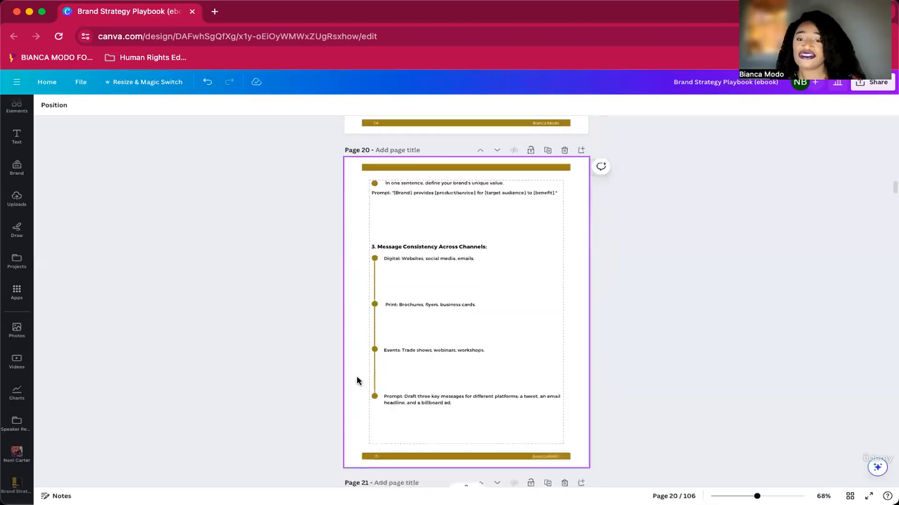
pyautogui.scroll(-3)
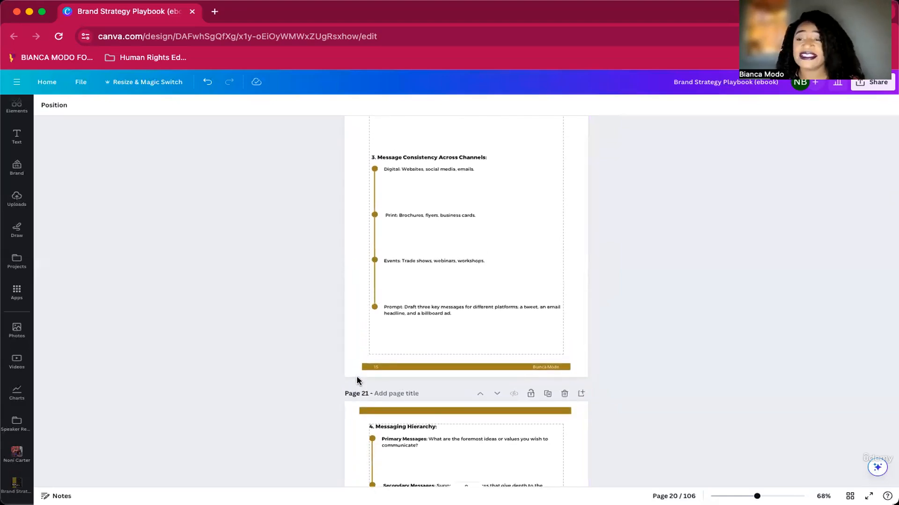
pyautogui.scroll(-3)
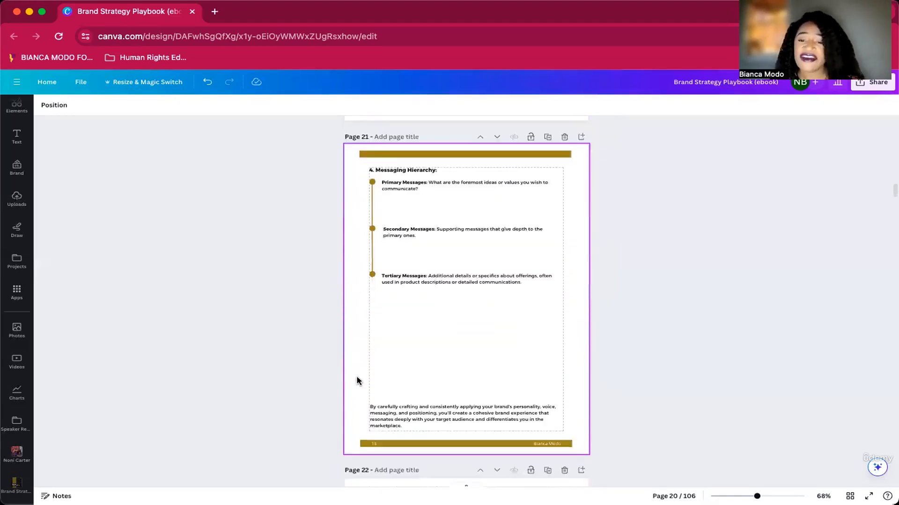
pyautogui.scroll(-3)
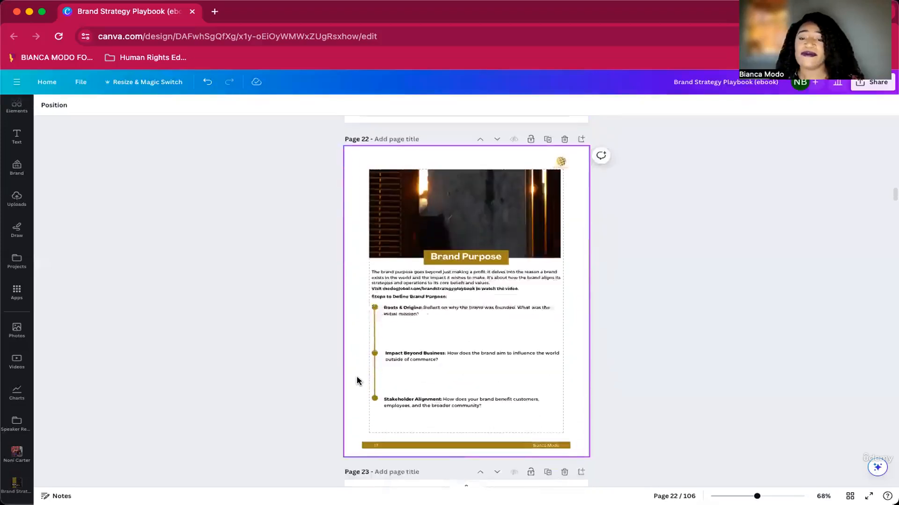
# Step: Scroll to page 23 and select the Higher Purpose prompt text box
pyautogui.scroll(-3)
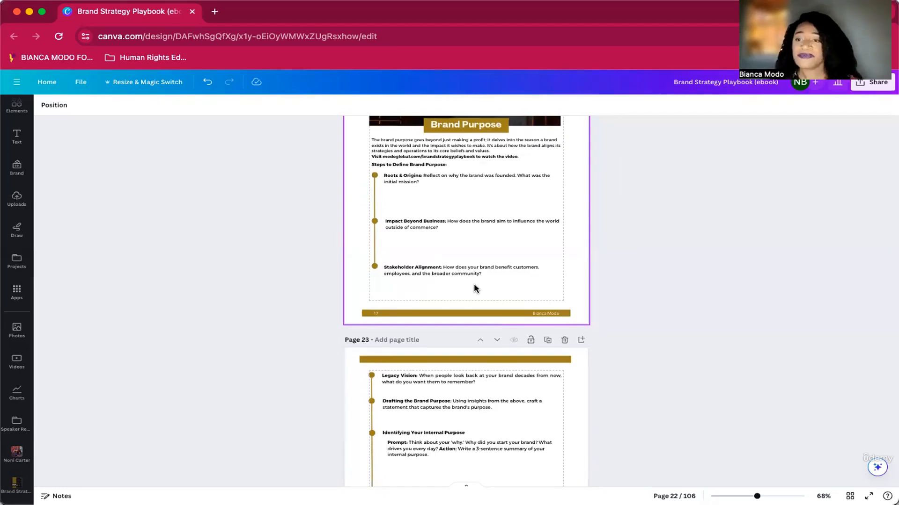
pyautogui.click(472, 270)
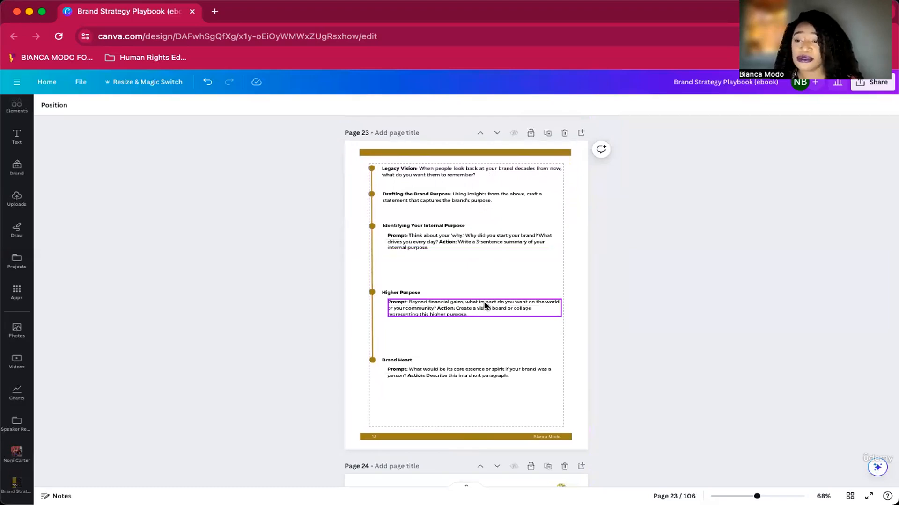
# Step: Scroll past page 24 Core Values to page 33, SWOT Analysis
pyautogui.scroll(-3)
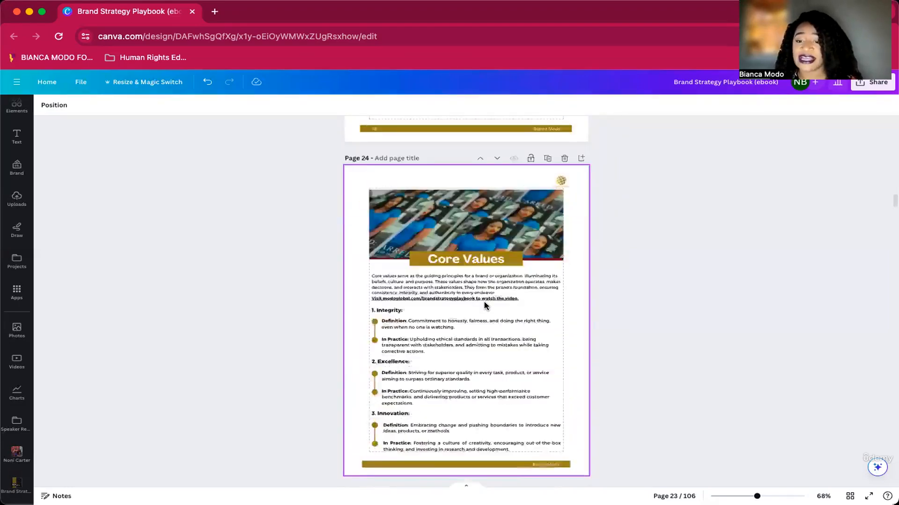
pyautogui.scroll(-3)
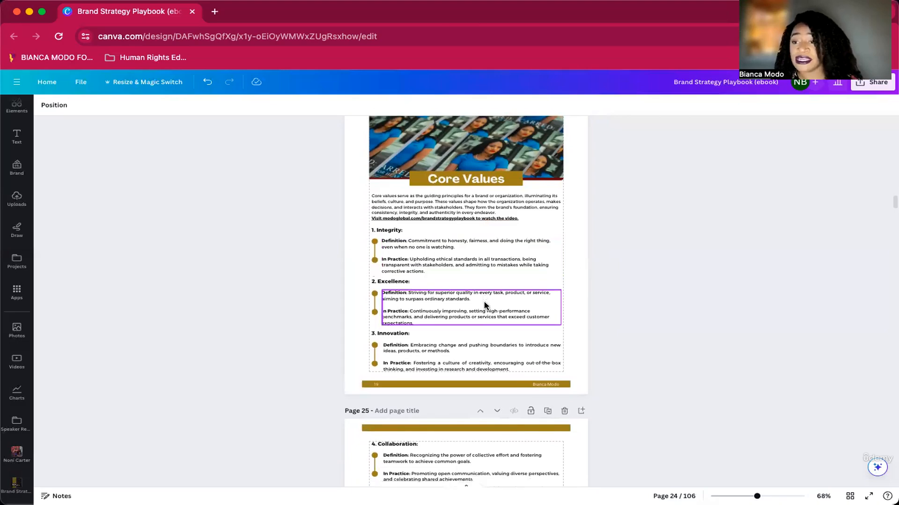
pyautogui.scroll(-3)
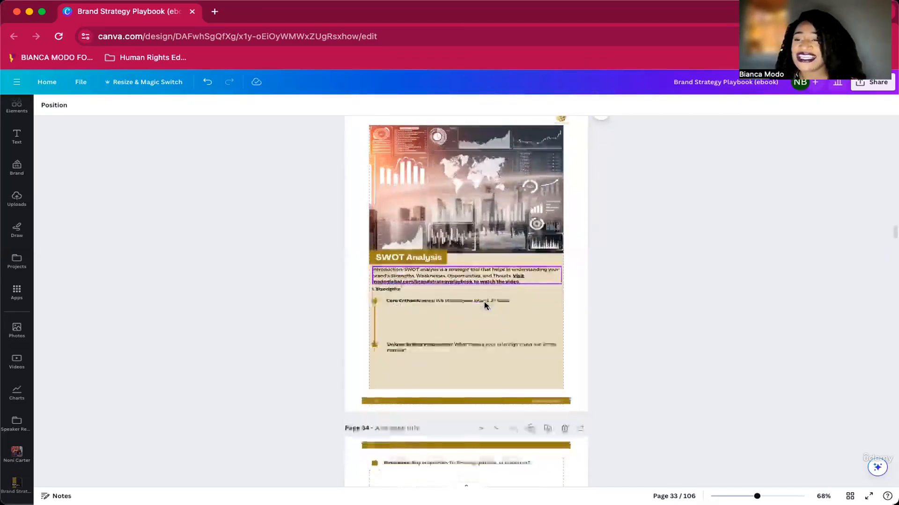
# Step: Scroll past audience persona pages 35–40 to page 41, Marketing Strategy & Funnel
pyautogui.scroll(-3)
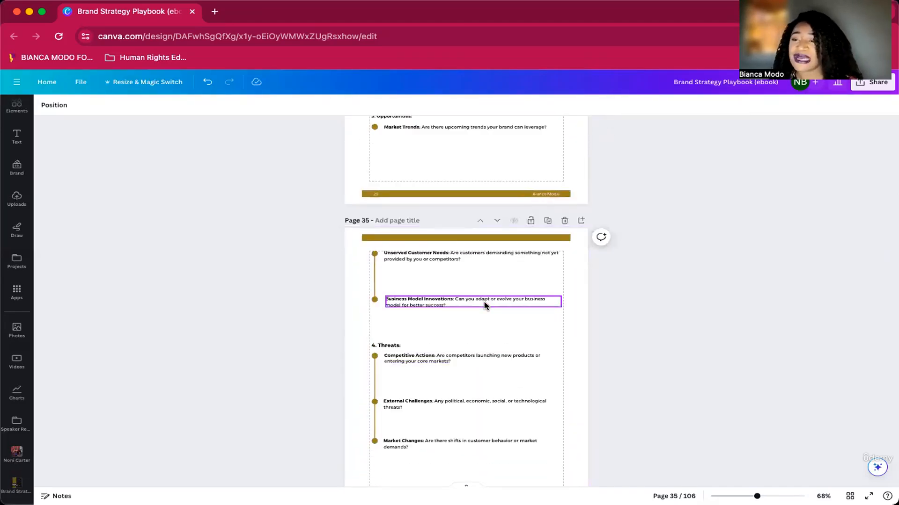
pyautogui.scroll(-3)
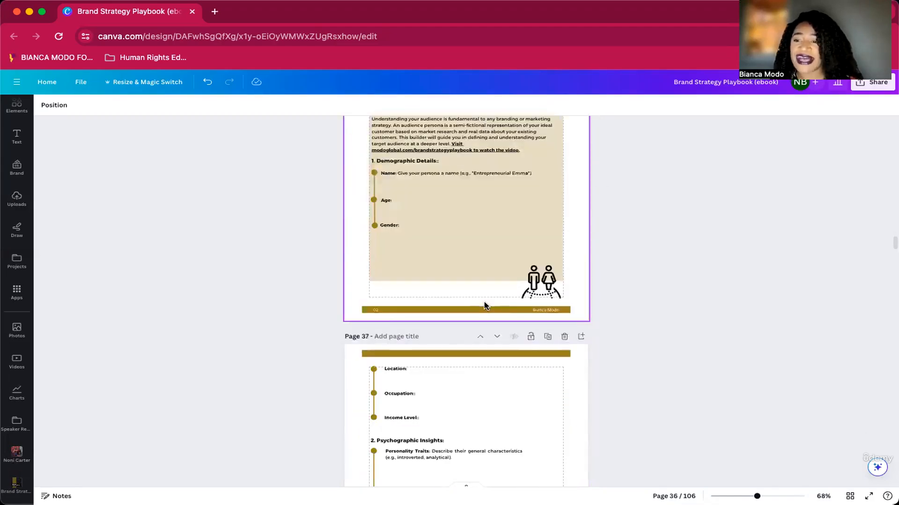
pyautogui.scroll(-3)
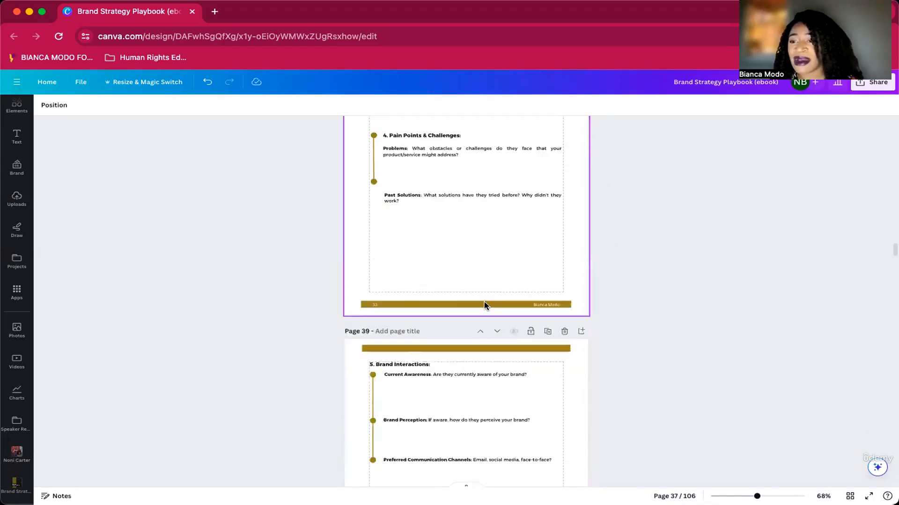
pyautogui.scroll(-3)
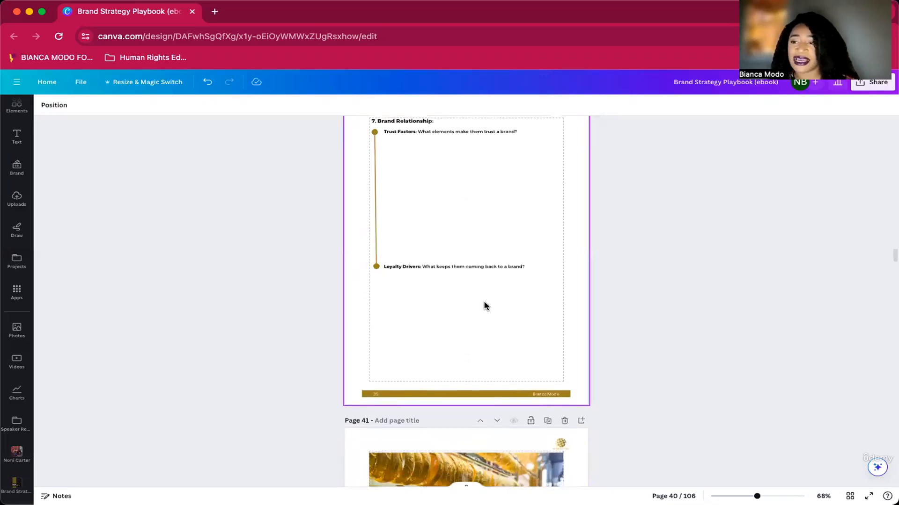
pyautogui.scroll(-3)
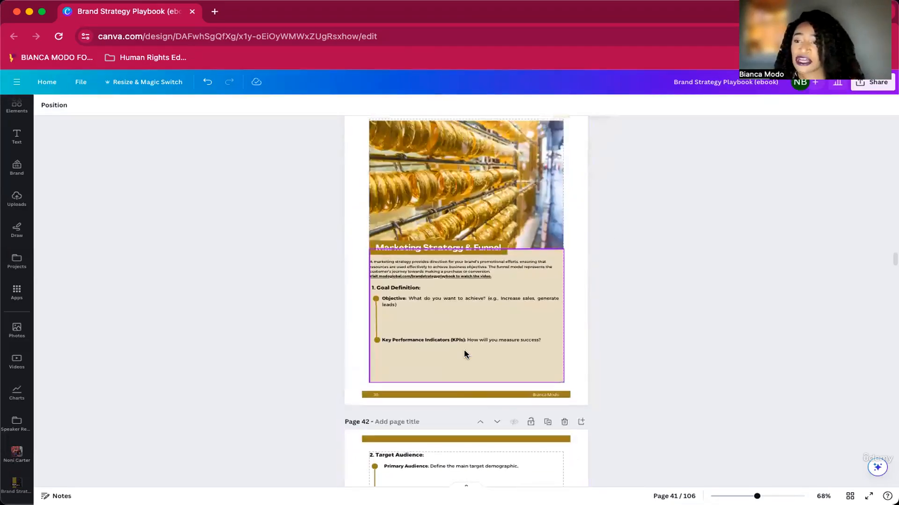
# Step: Scroll past the content plan pages to page 46, Visual Identity Development
pyautogui.scroll(-3)
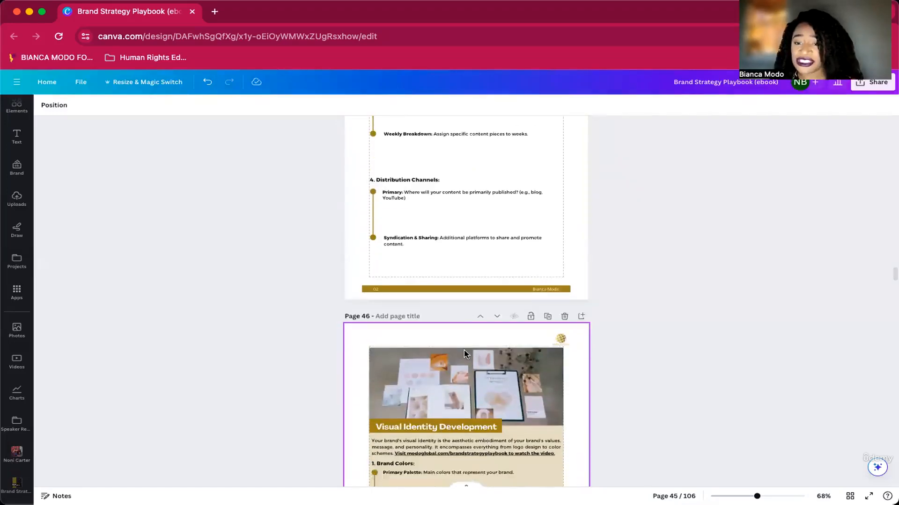
pyautogui.scroll(-3)
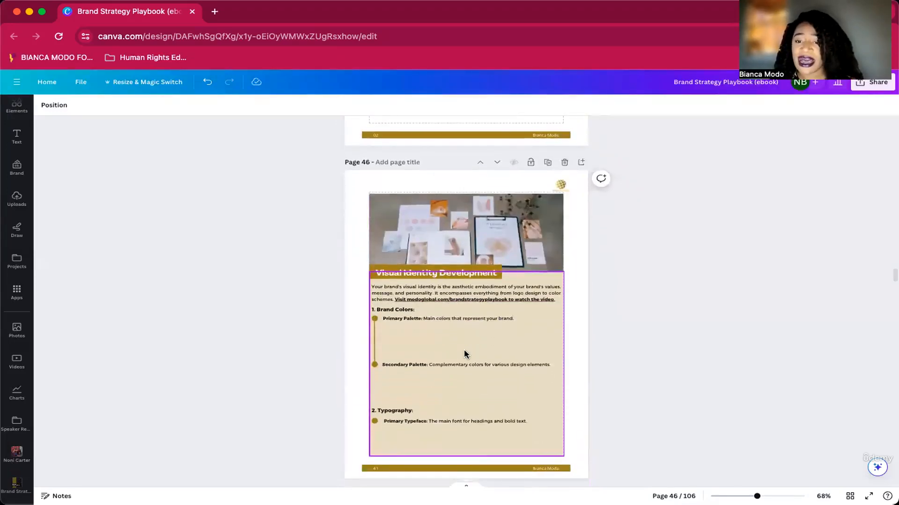
pyautogui.scroll(-3)
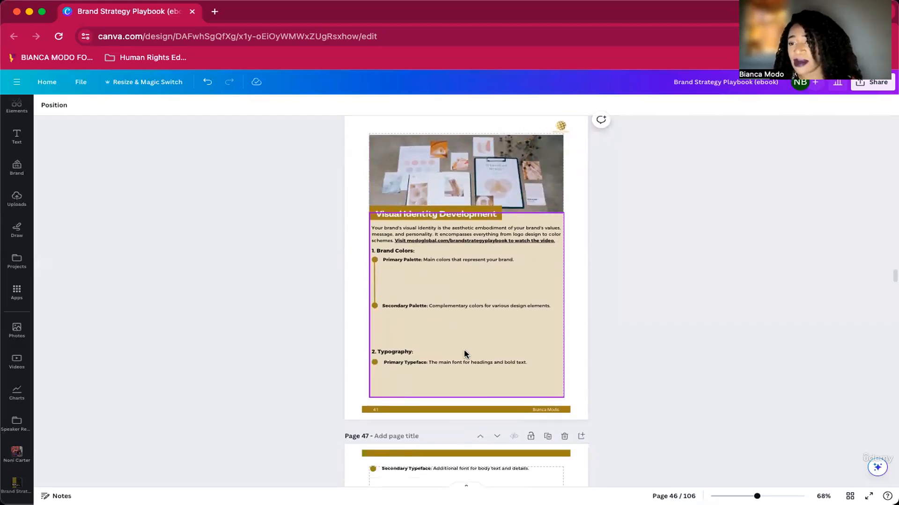
pyautogui.scroll(-3)
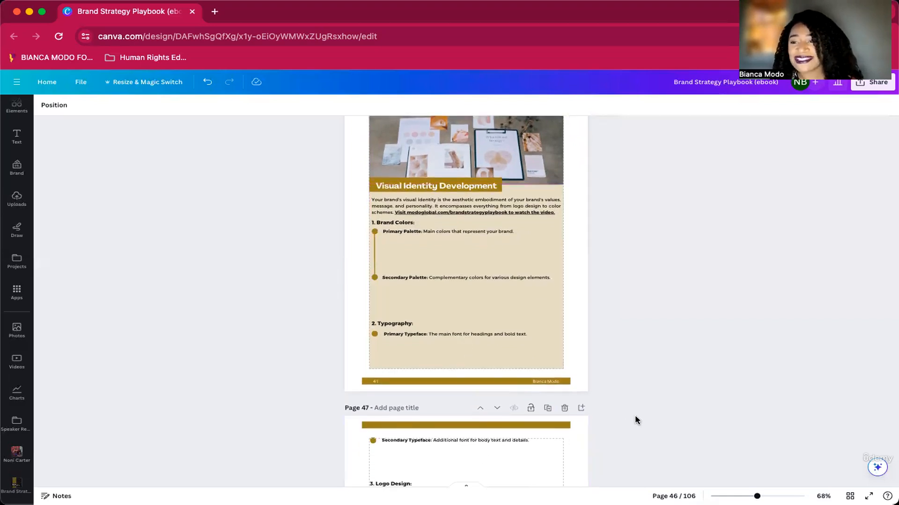
pyautogui.scroll(-3)
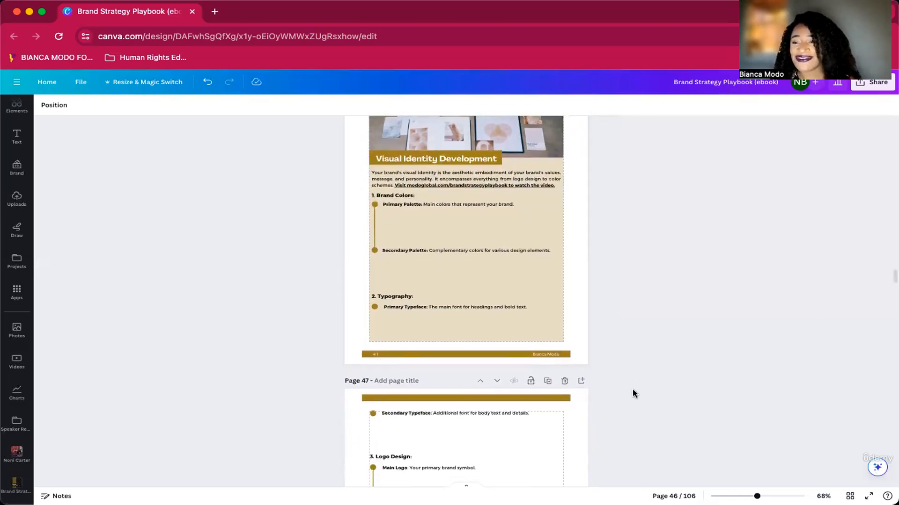